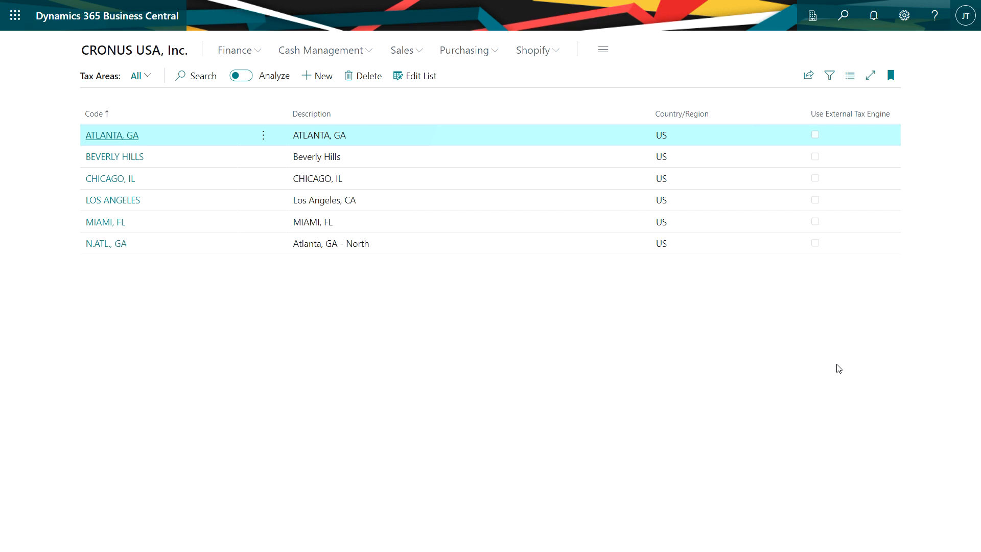
pyautogui.moveTo(114, 157)
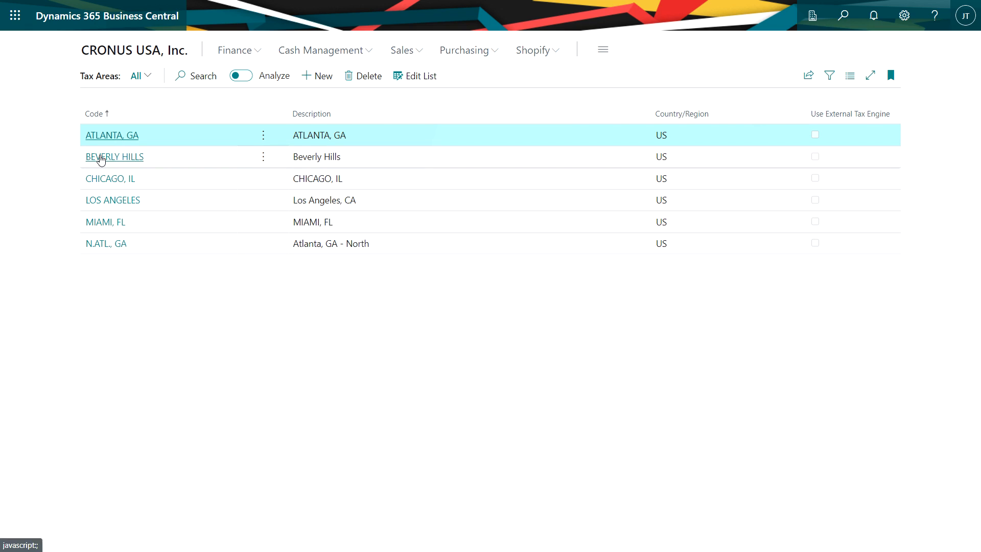
# Open the BEVERLY HILLS tax area from the Tax Areas list
pyautogui.click(115, 156)
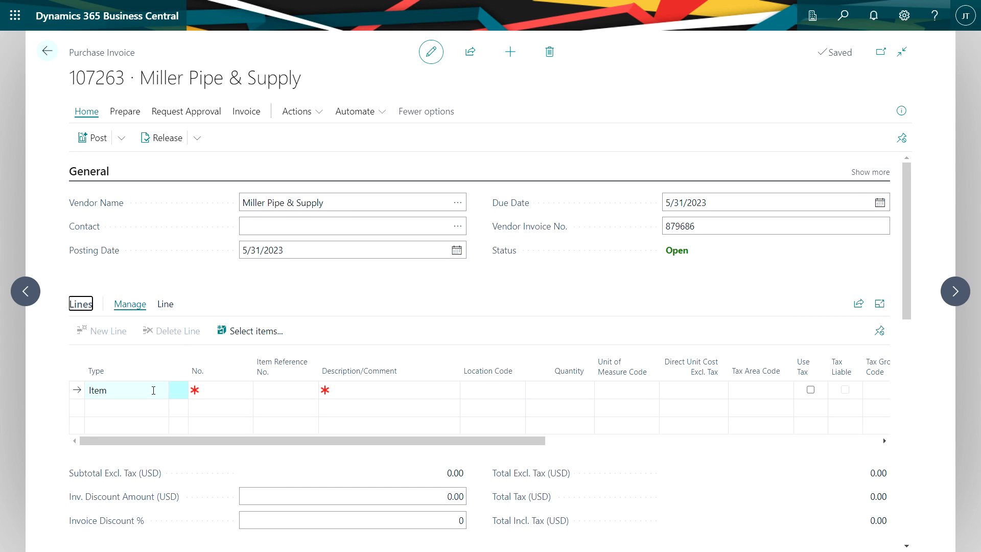
# Make the invoice line a G/L Account line for repairs account 61200
pyautogui.click(125, 390)
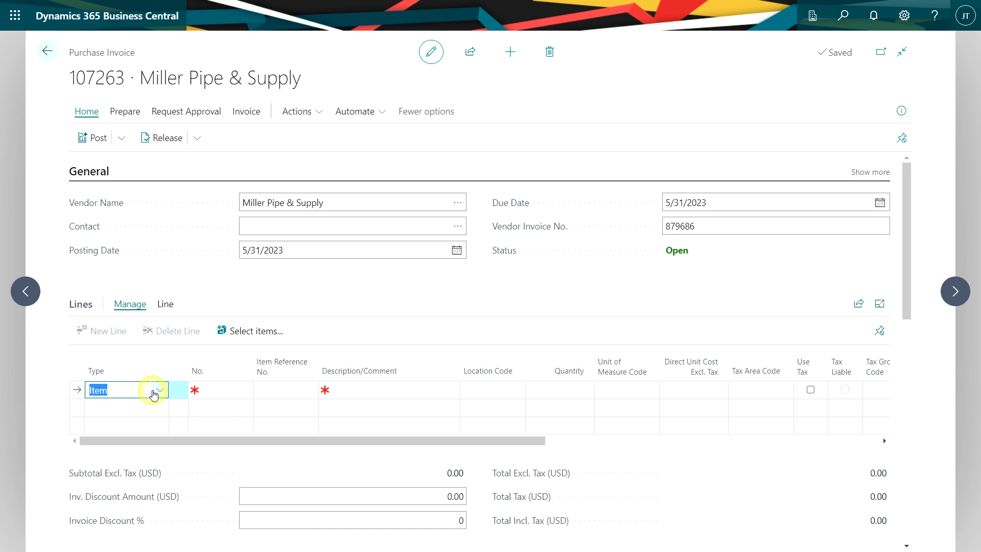
pyautogui.click(154, 390)
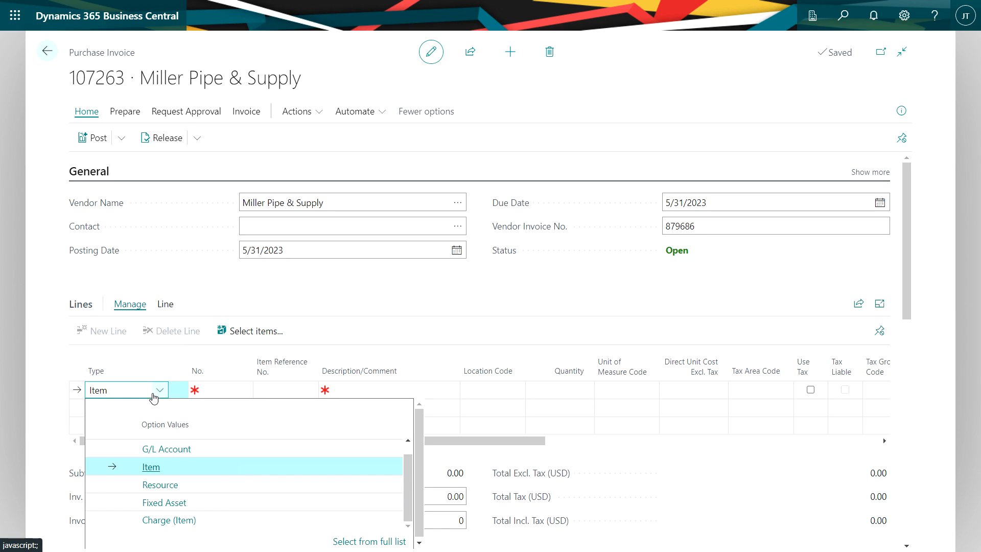
pyautogui.moveTo(167, 448)
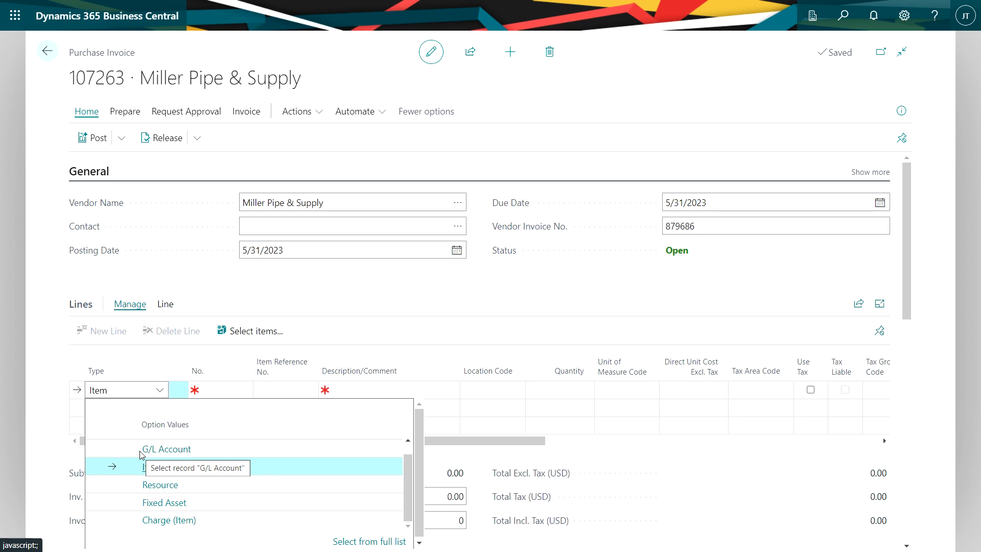
pyautogui.click(166, 449)
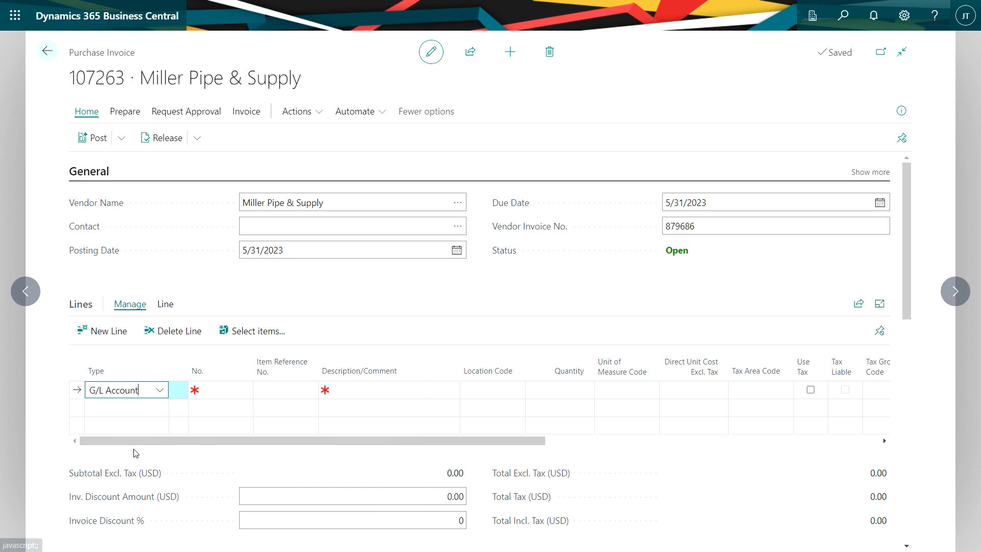
pyautogui.click(219, 390)
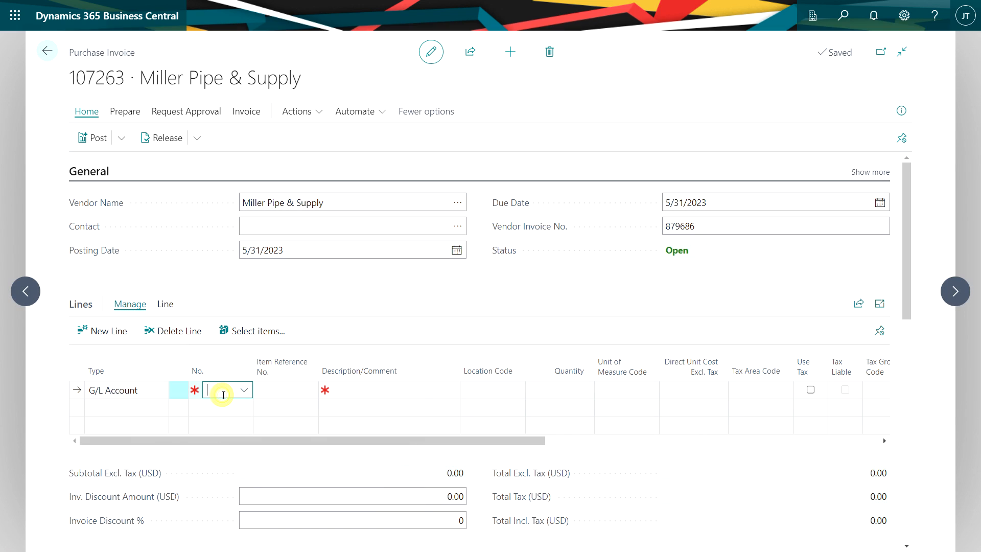
pyautogui.write('repai')
pyautogui.click(694, 390)
pyautogui.write('3,500')
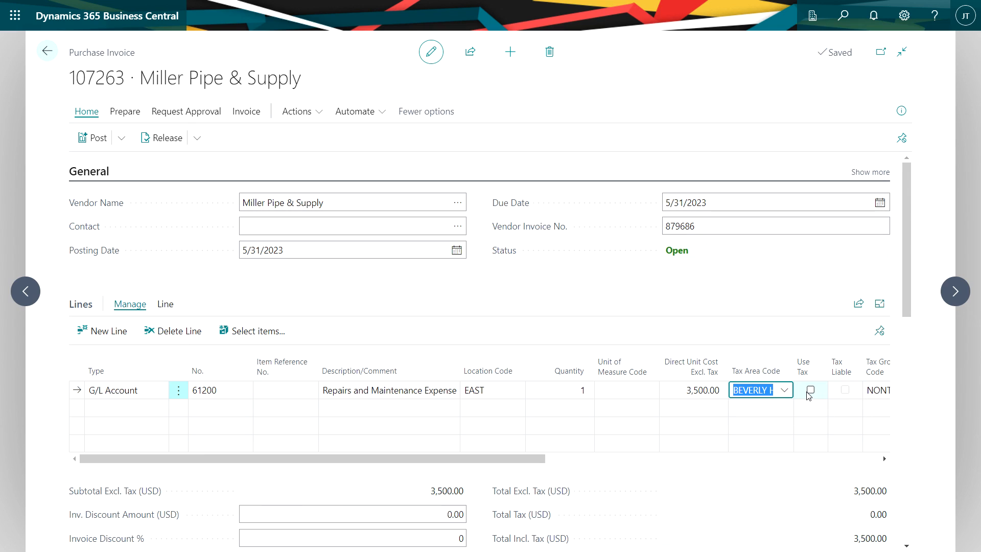
# Mark the line as use tax with tax group SUPPLIES
pyautogui.click(811, 390)
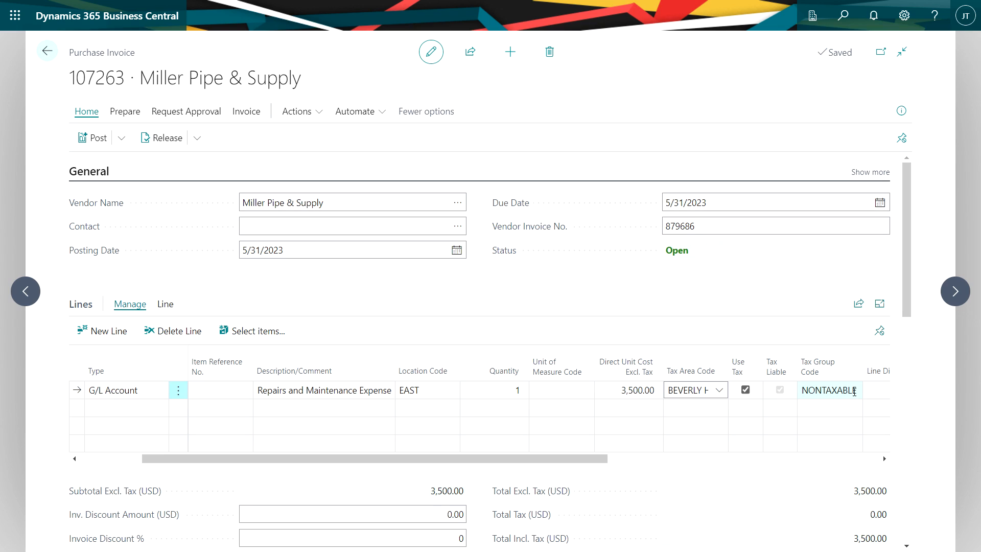
pyautogui.click(854, 390)
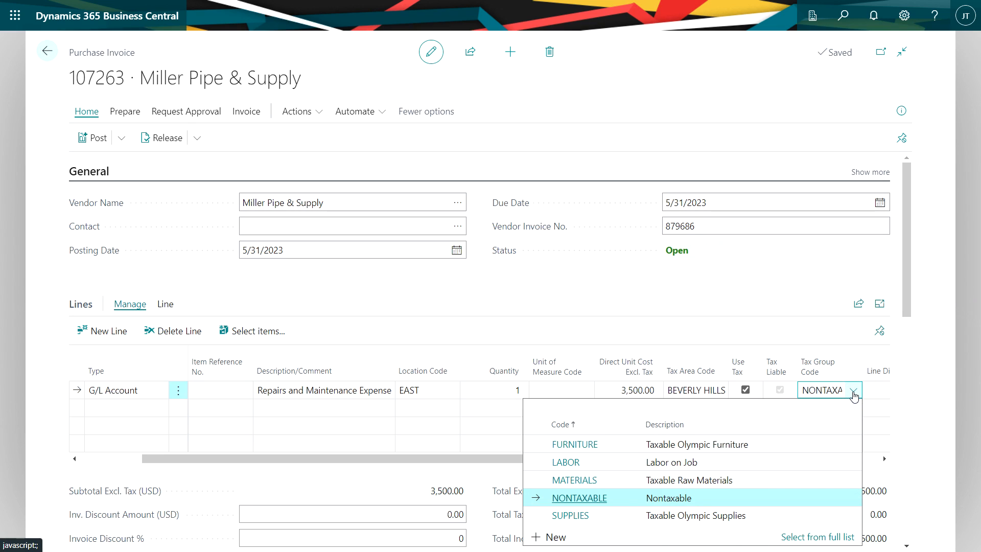
pyautogui.moveTo(556, 515)
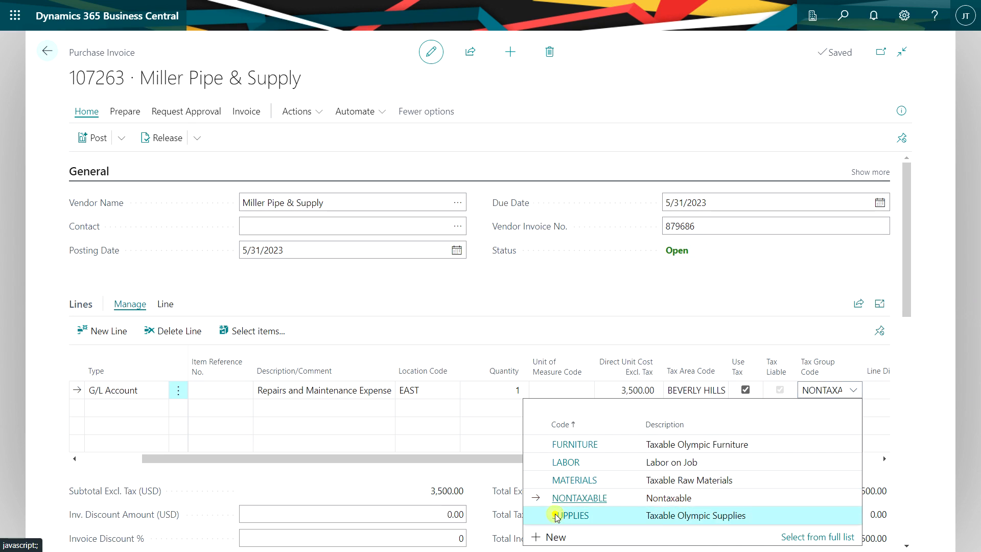
pyautogui.click(573, 515)
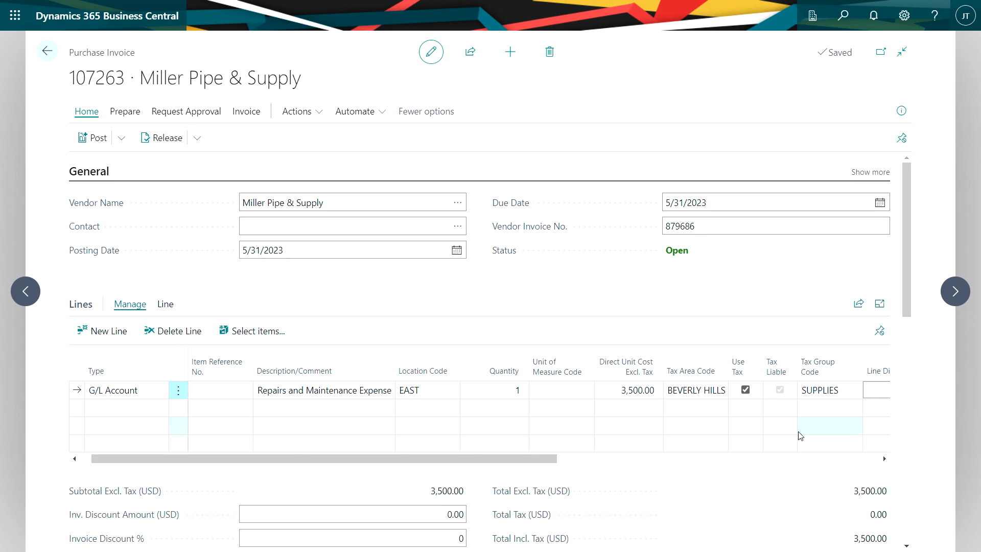
pyautogui.click(696, 390)
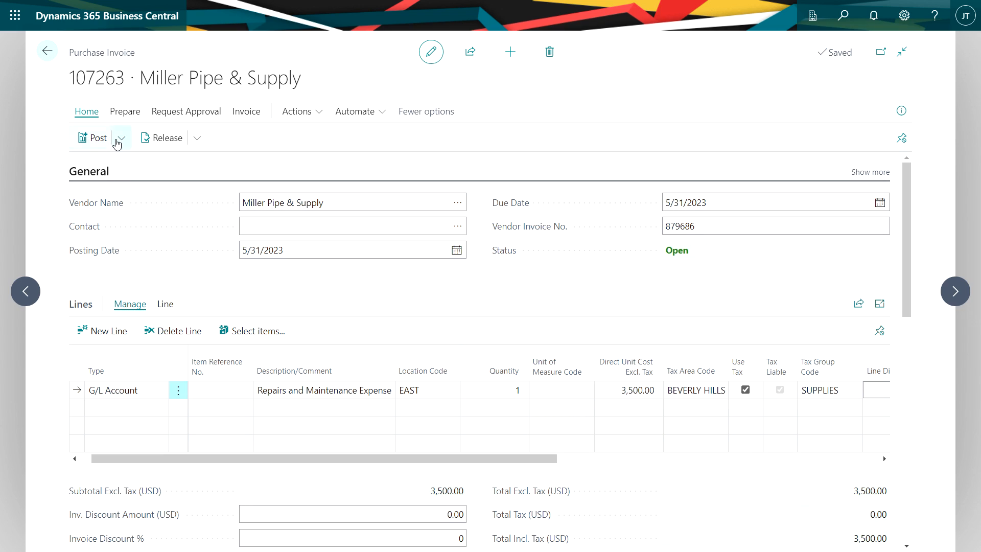
# Preview posting of the 3,500.00 repairs invoice and view its tax entries
pyautogui.click(121, 138)
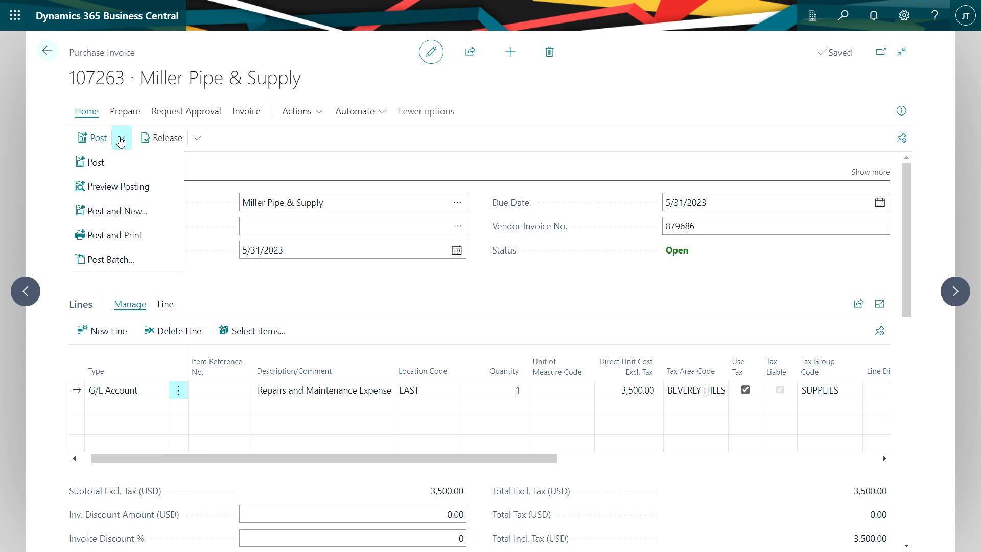
pyautogui.click(121, 137)
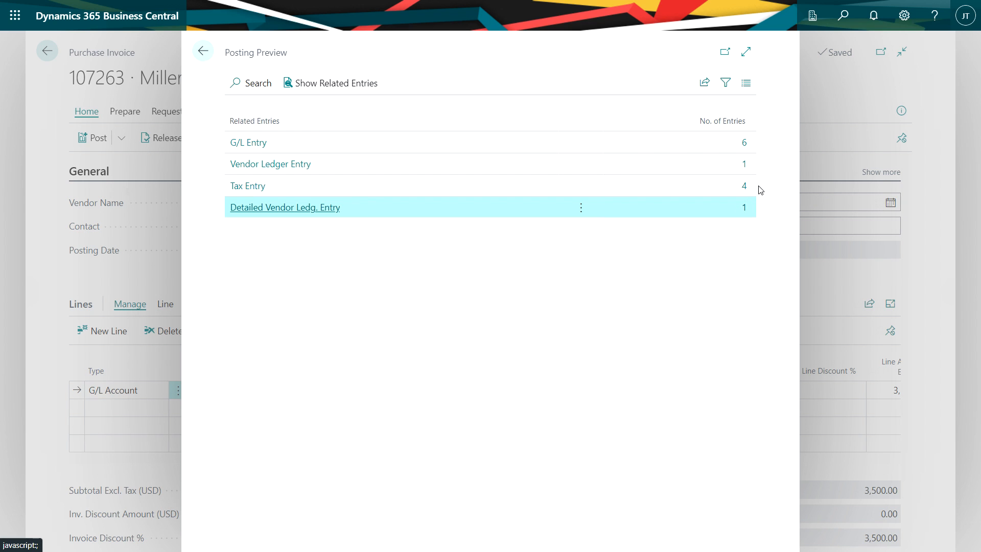
pyautogui.click(248, 186)
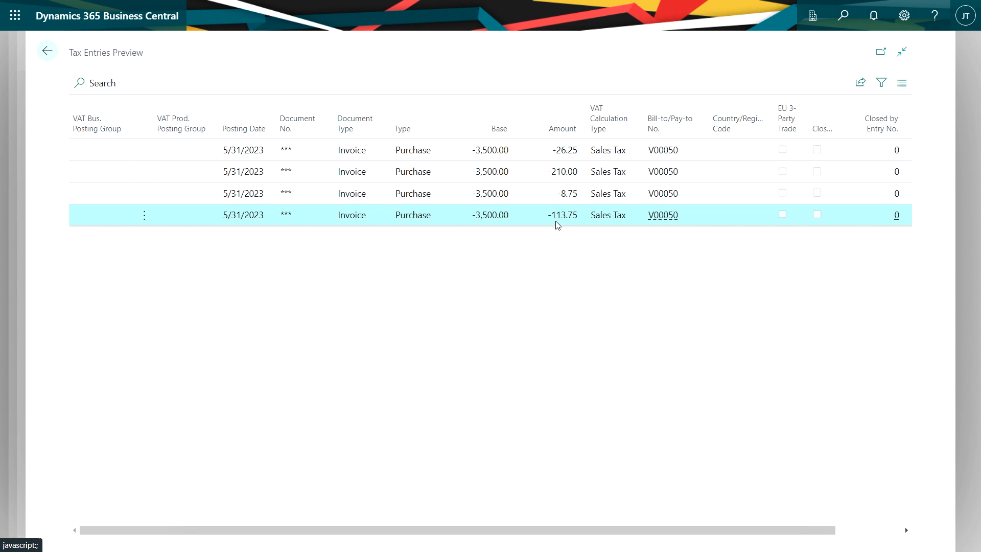
pyautogui.moveTo(562, 215)
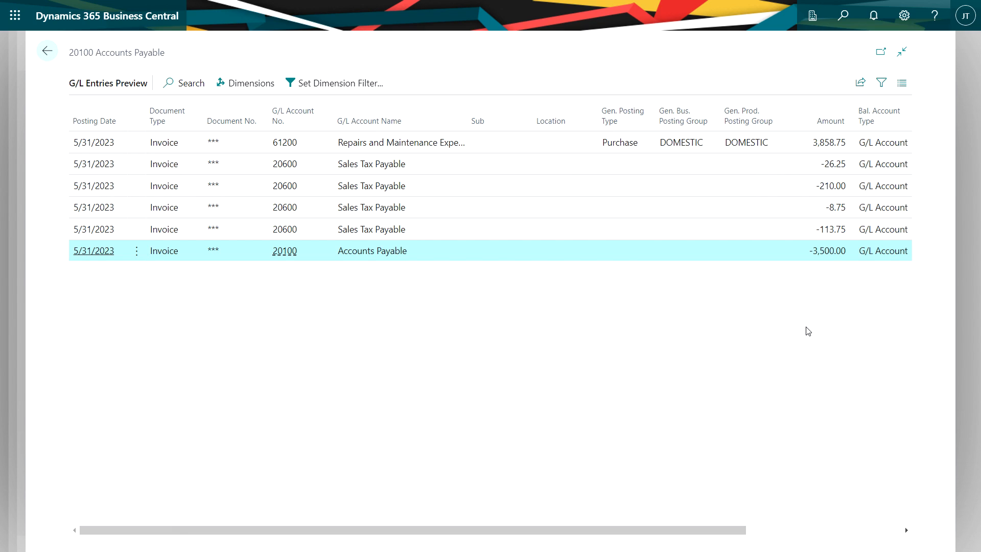
pyautogui.moveTo(804, 326)
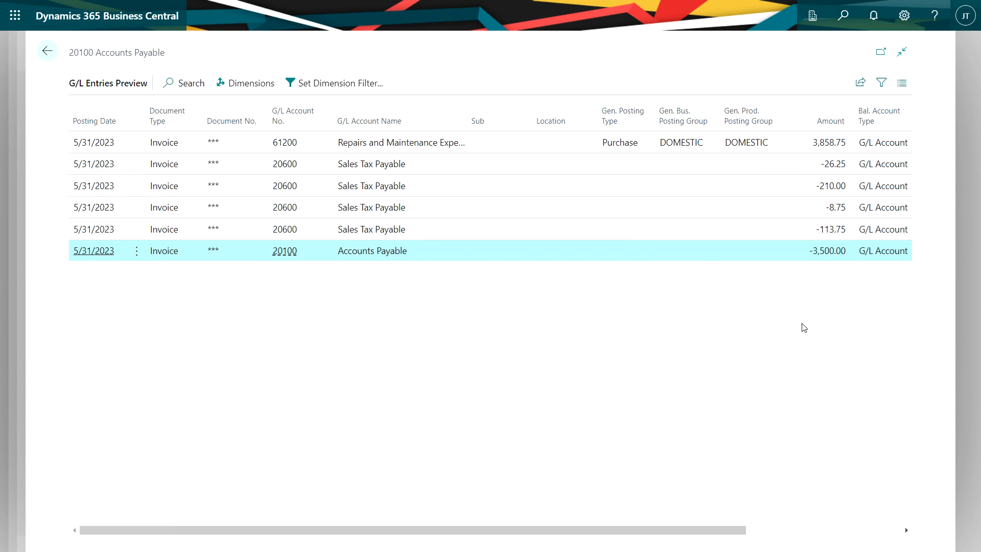
pyautogui.moveTo(528, 141)
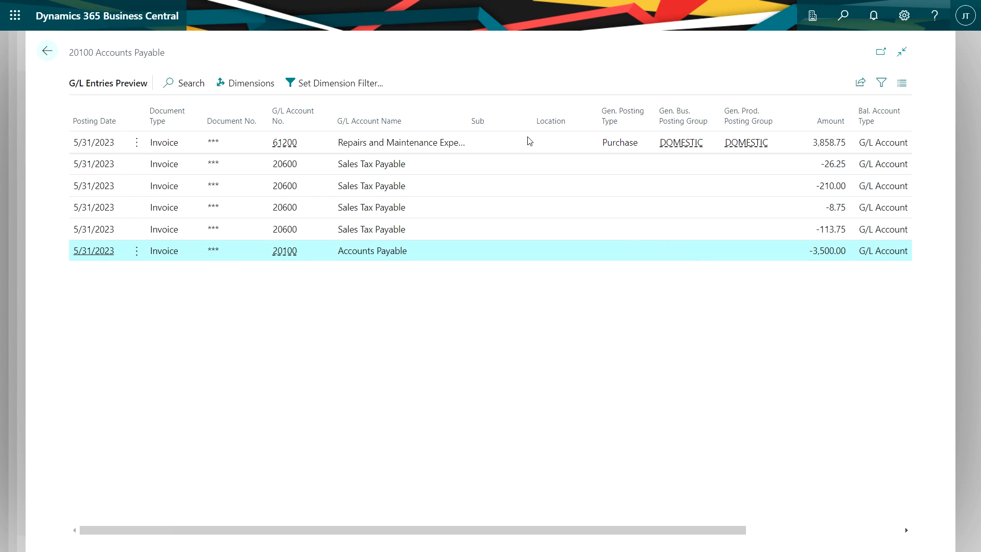
pyautogui.moveTo(805, 152)
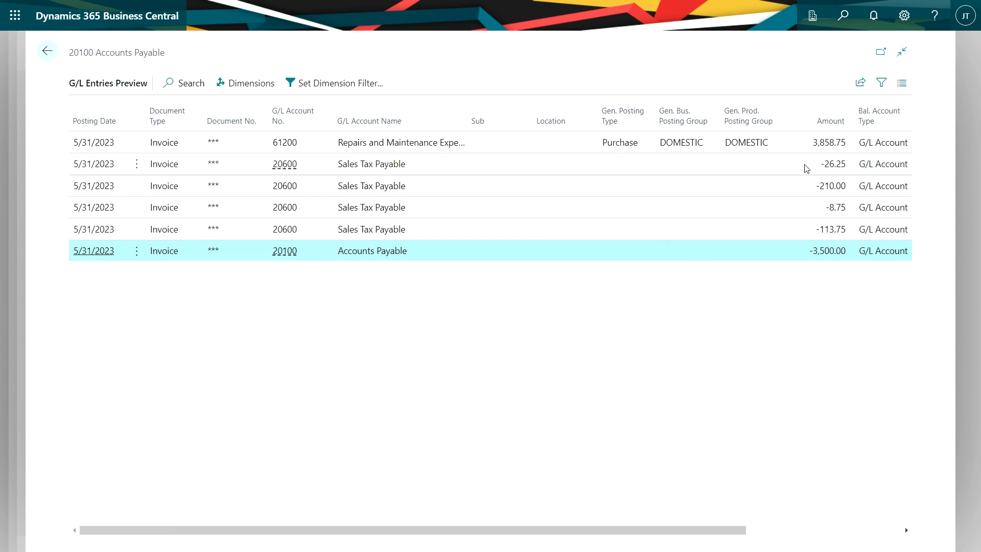
pyautogui.moveTo(816, 276)
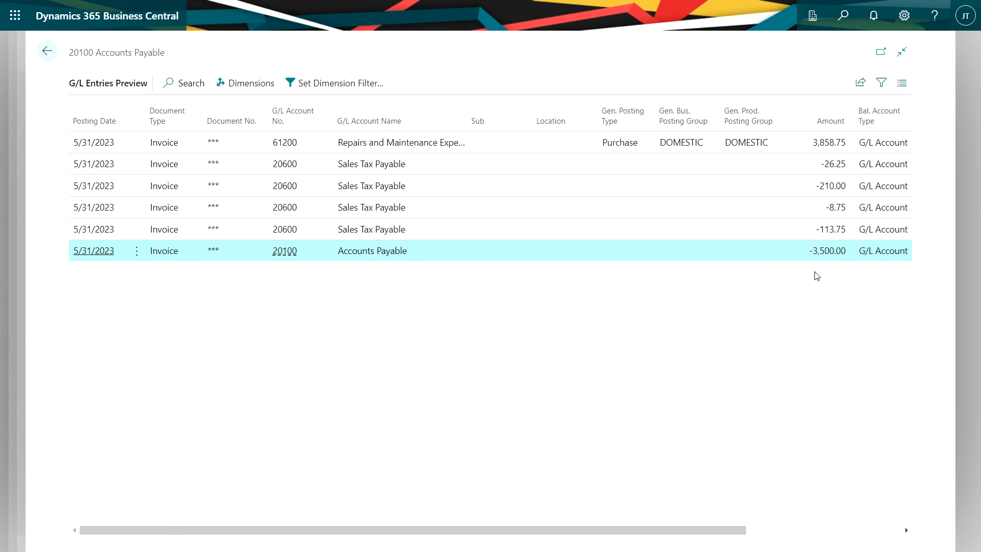
pyautogui.moveTo(819, 294)
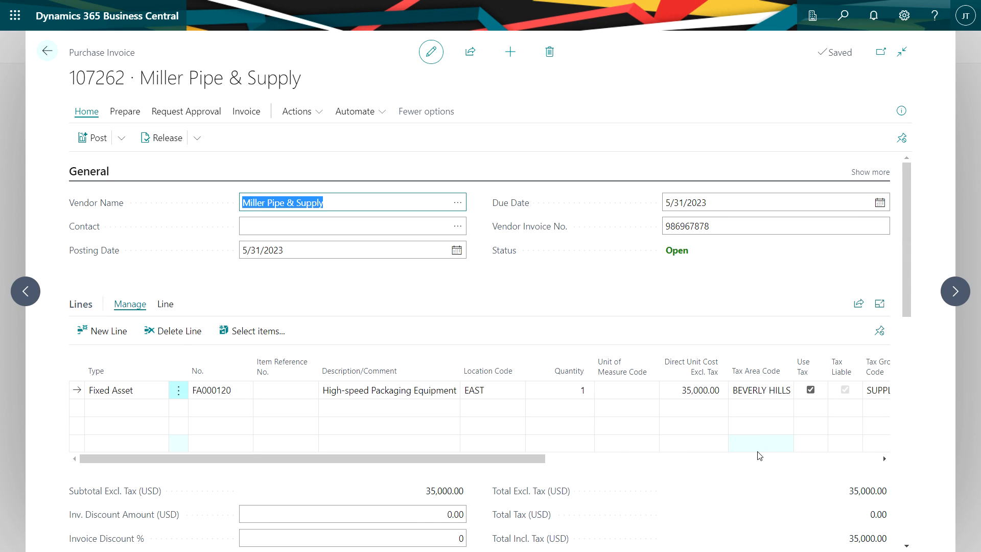
pyautogui.moveTo(758, 453)
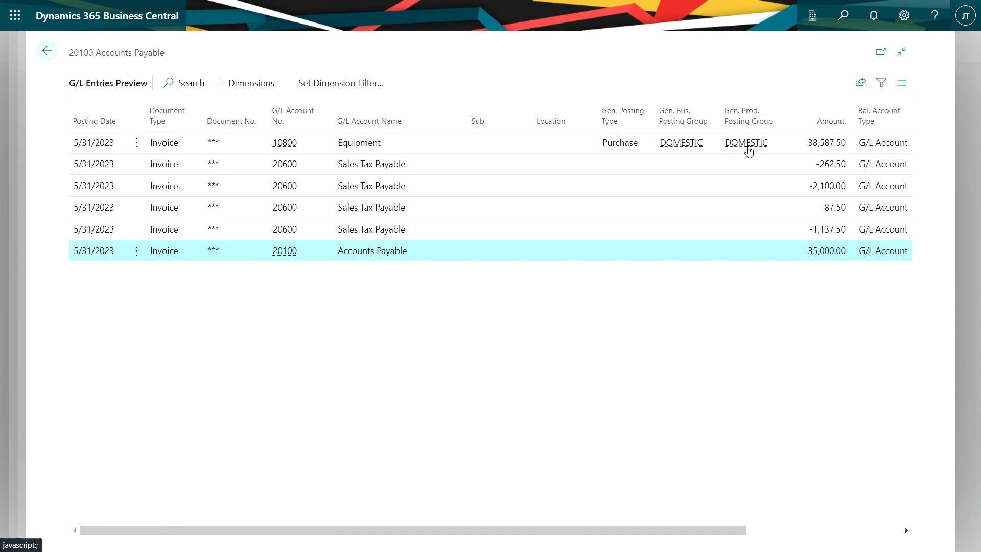
pyautogui.moveTo(782, 149)
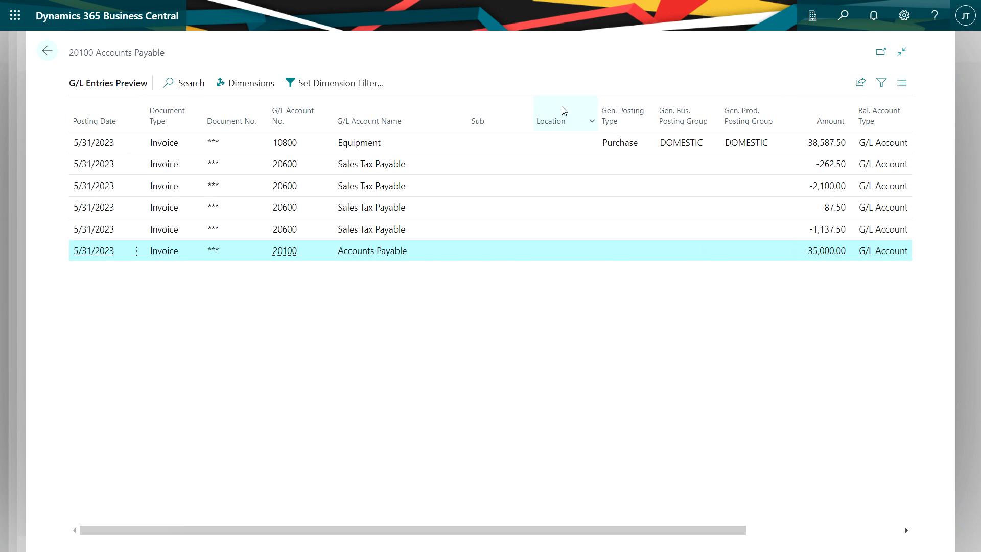
# Return from the previewed entries and exit invoice 107262 without posting
pyautogui.click(47, 51)
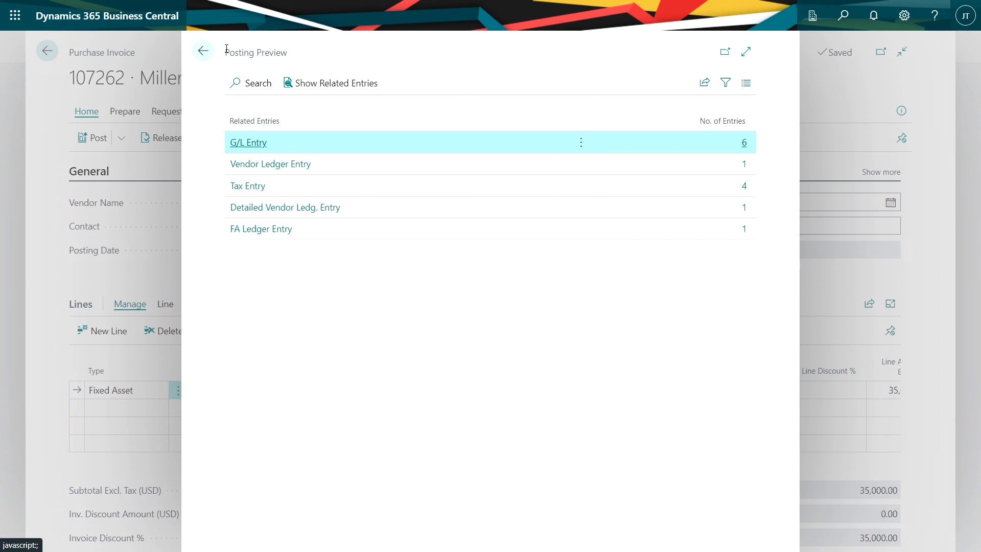
pyautogui.click(203, 51)
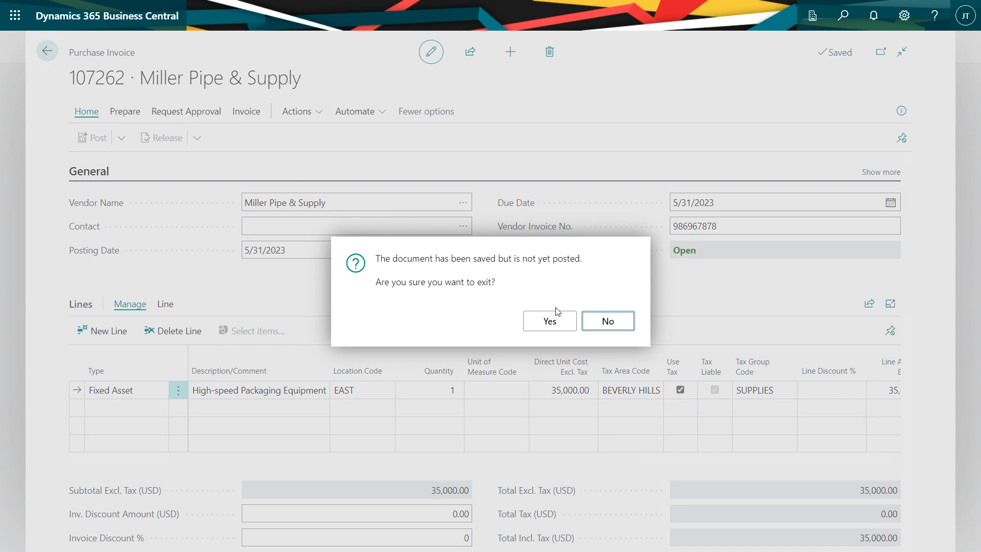
# Confirm leaving the invoice, keep Summary report type, and enter date filter 01/01/23..12/31/23
pyautogui.click(549, 321)
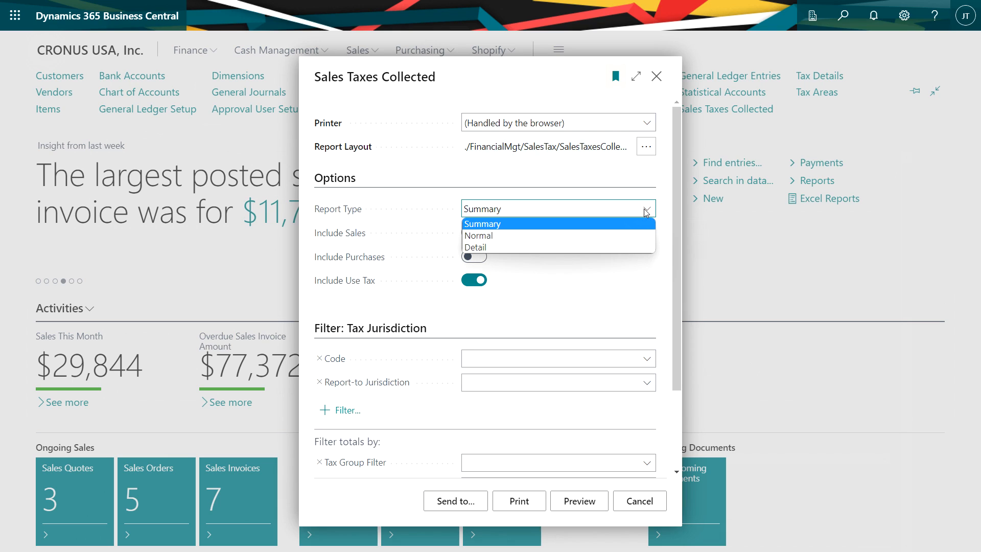
pyautogui.click(481, 223)
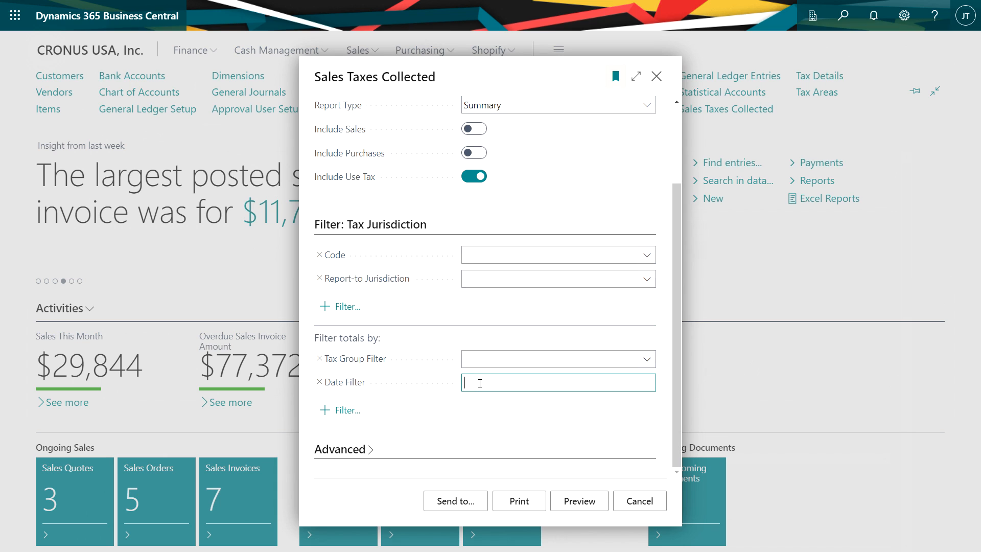
pyautogui.click(578, 501)
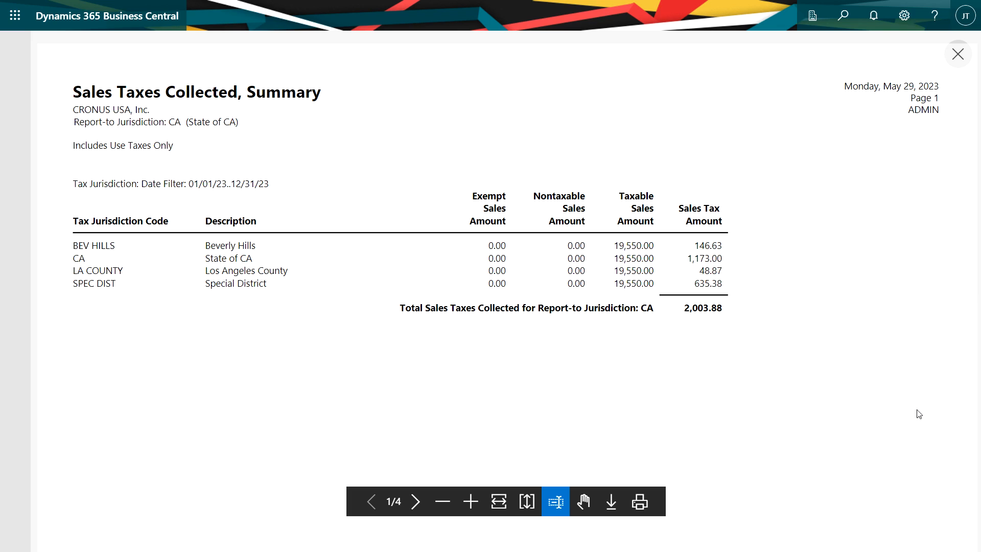
pyautogui.moveTo(707, 280)
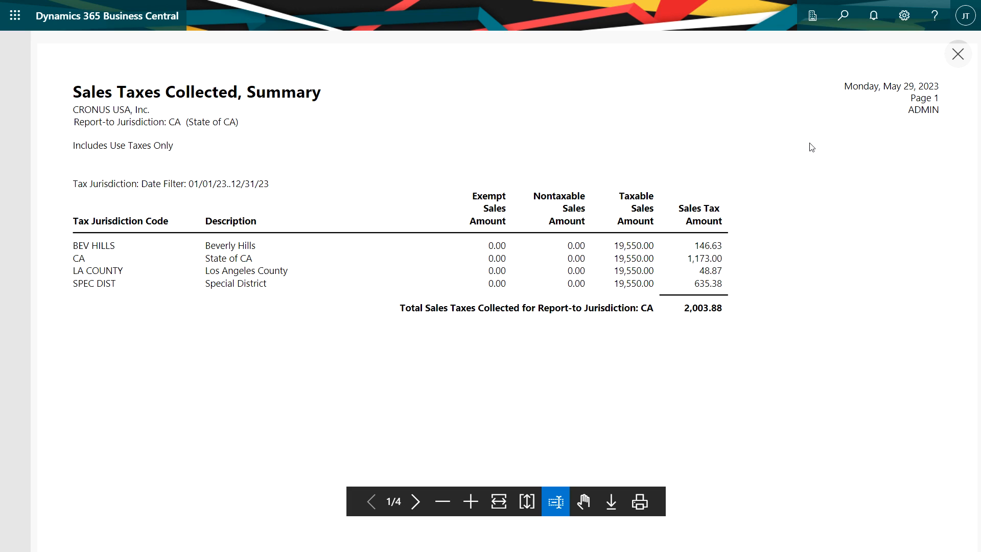
# Close the summary, preview the Detail use-tax report, and view page two
pyautogui.click(956, 54)
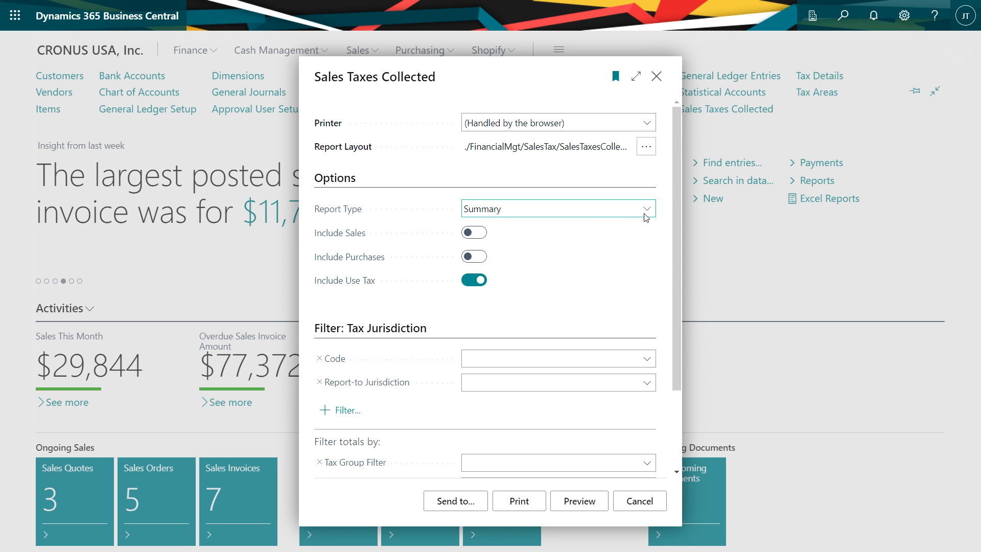
pyautogui.click(557, 208)
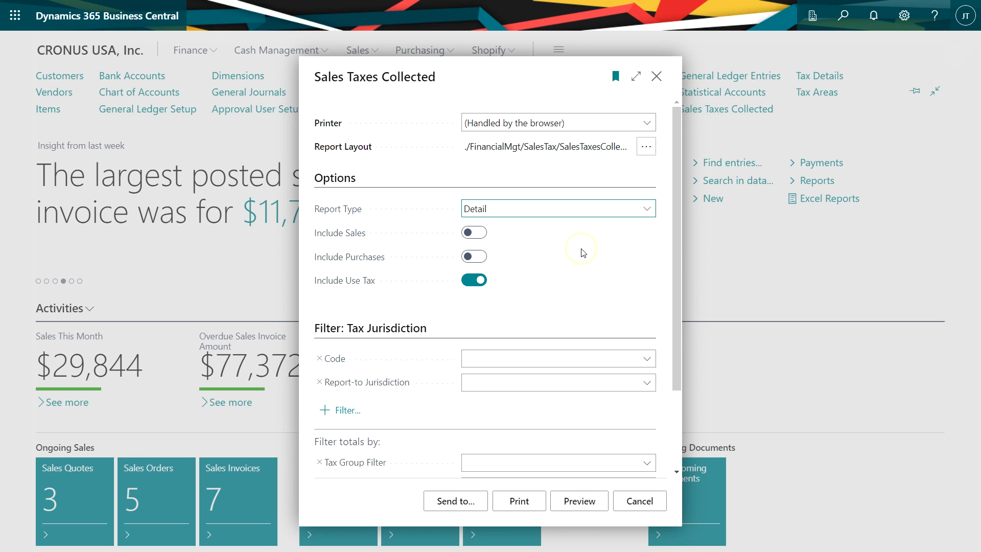
pyautogui.scroll(-3)
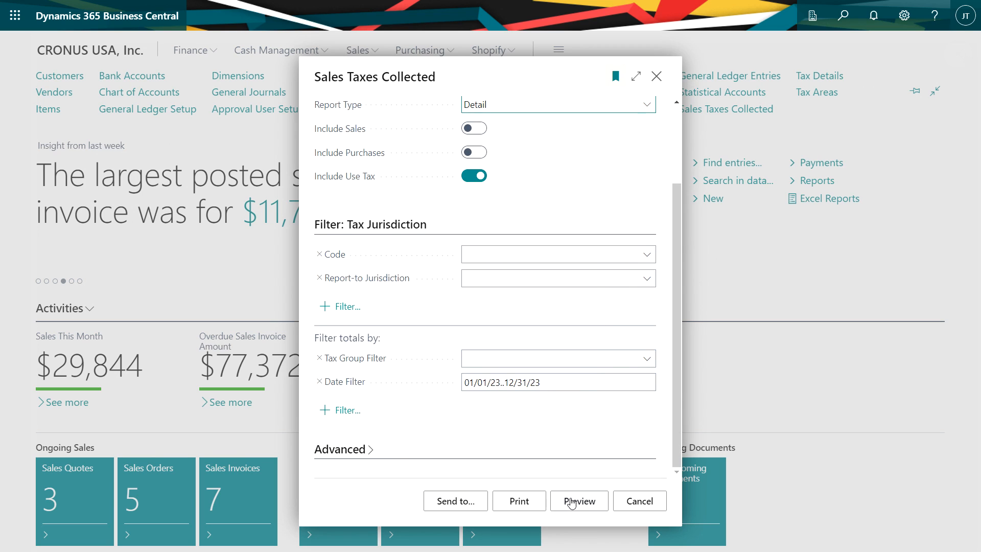
pyautogui.click(578, 501)
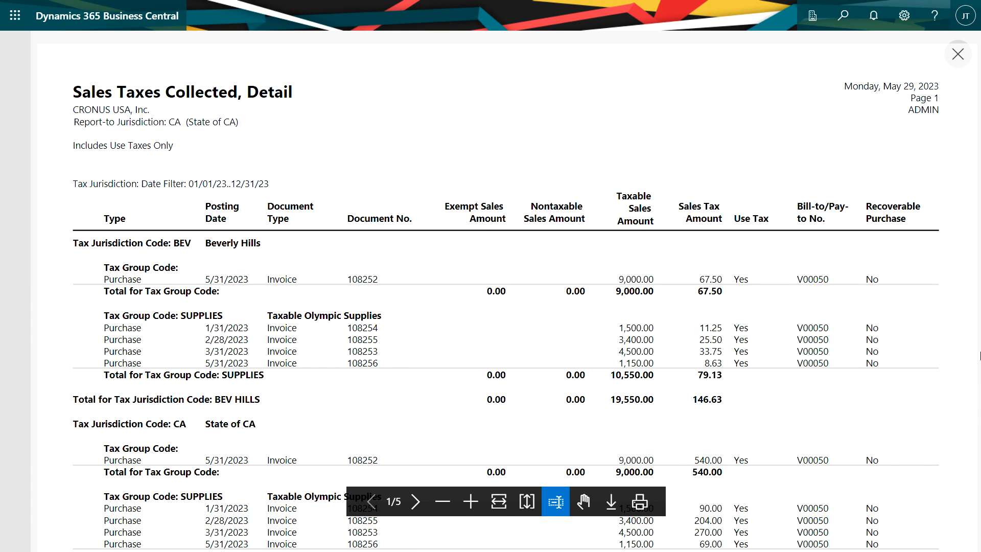
pyautogui.moveTo(747, 281)
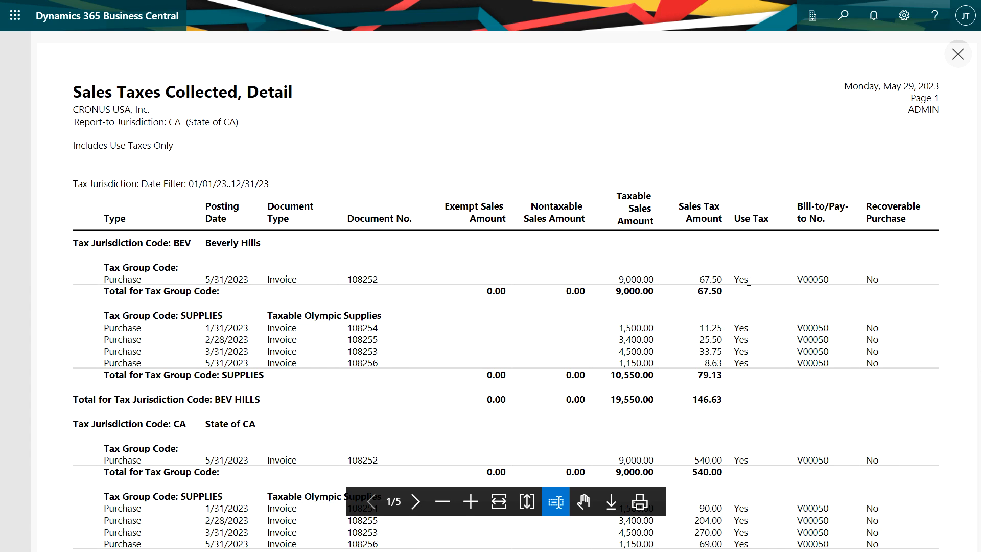
pyautogui.moveTo(750, 285)
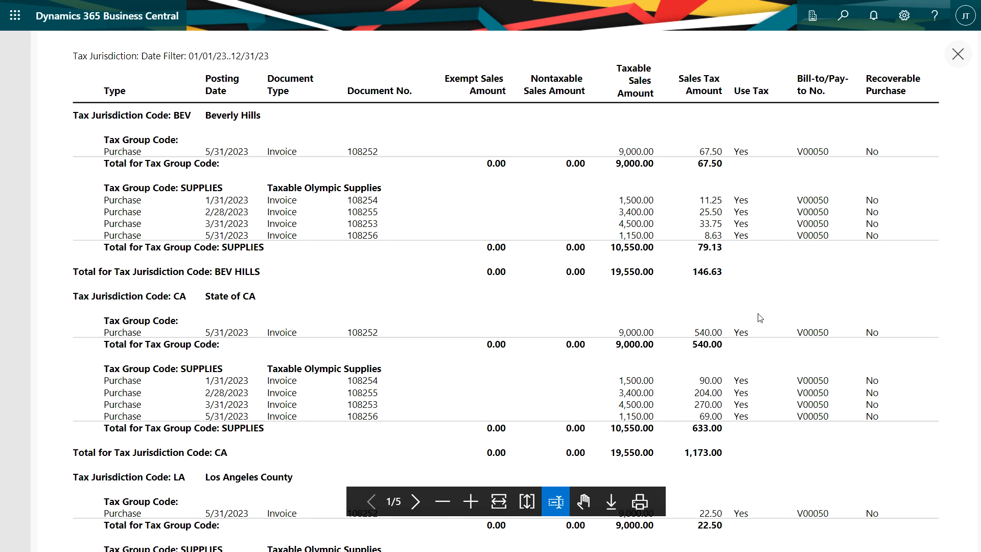
pyautogui.click(415, 501)
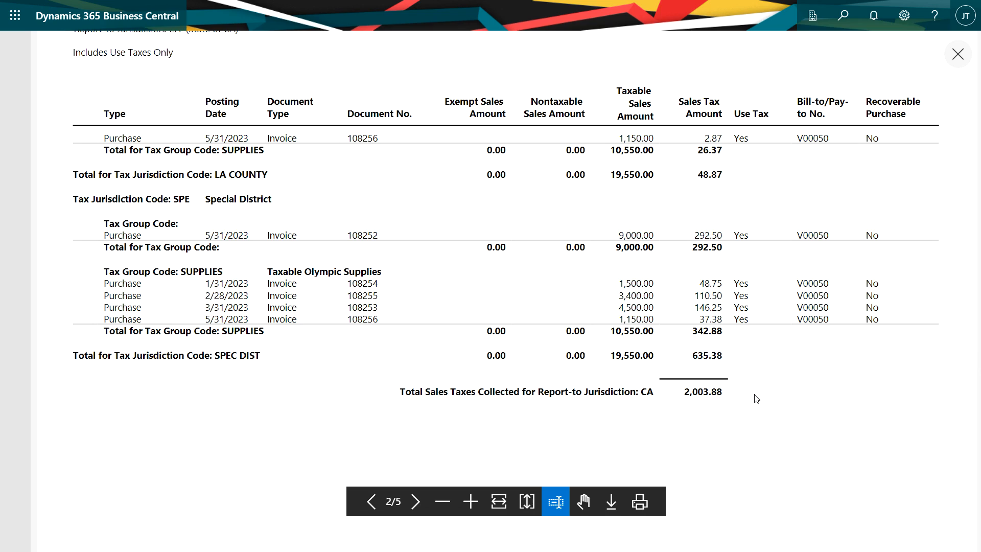
pyautogui.moveTo(817, 253)
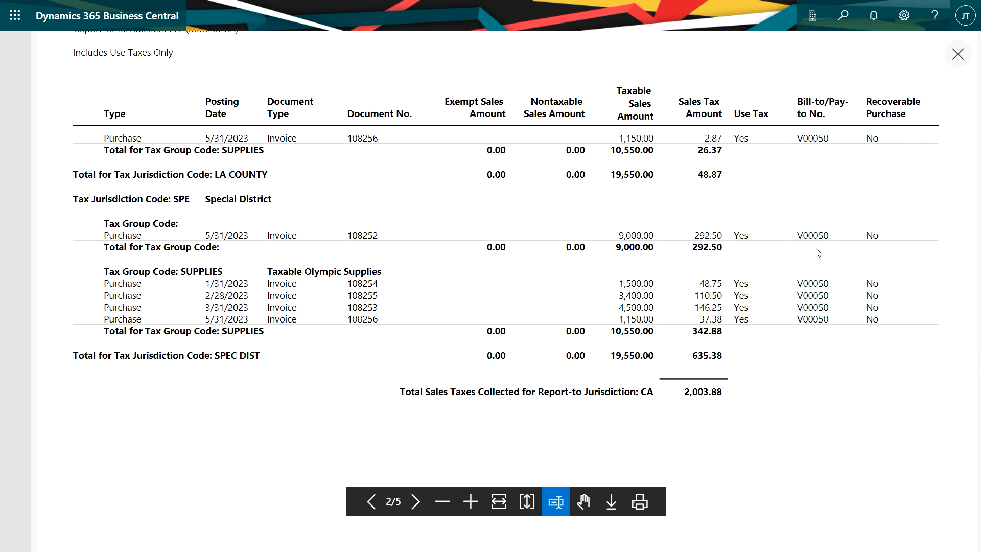